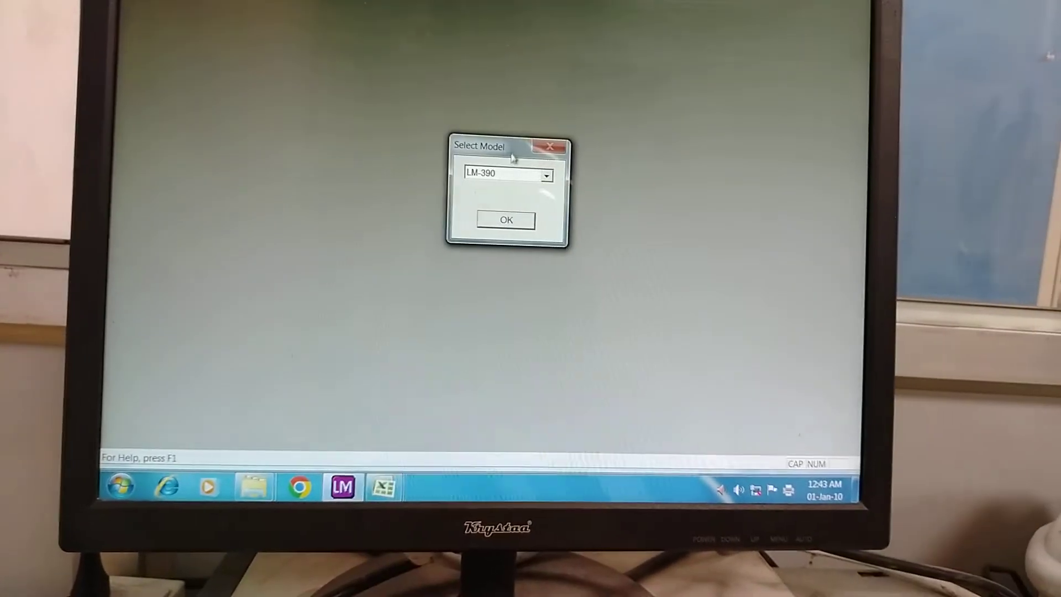
- Select LM-390 as the device model and confirm
{"action": "left_click", "coordinate": [547, 173]}
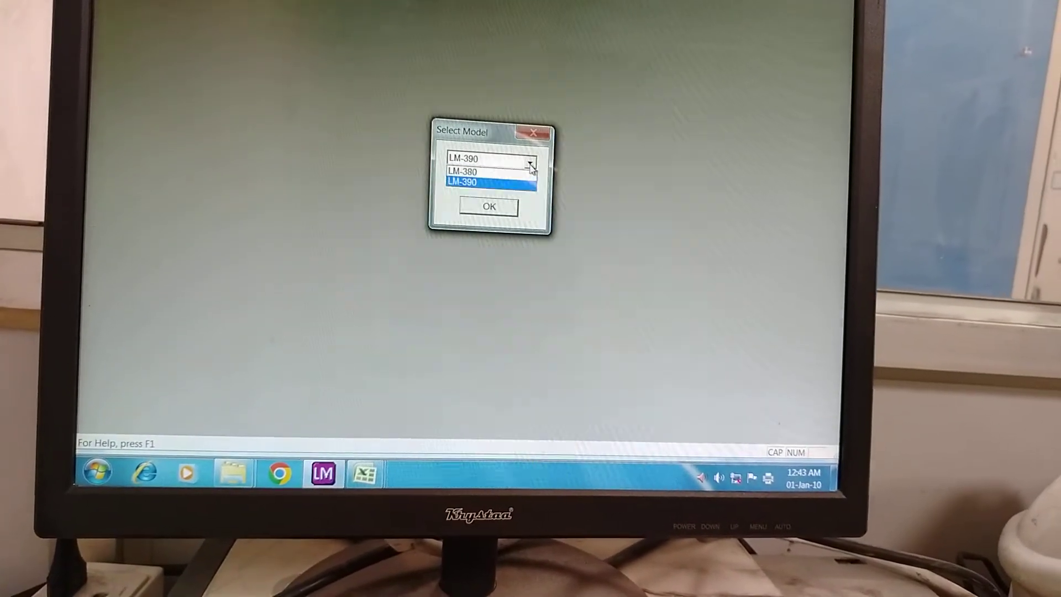
{"action": "left_click", "coordinate": [461, 181]}
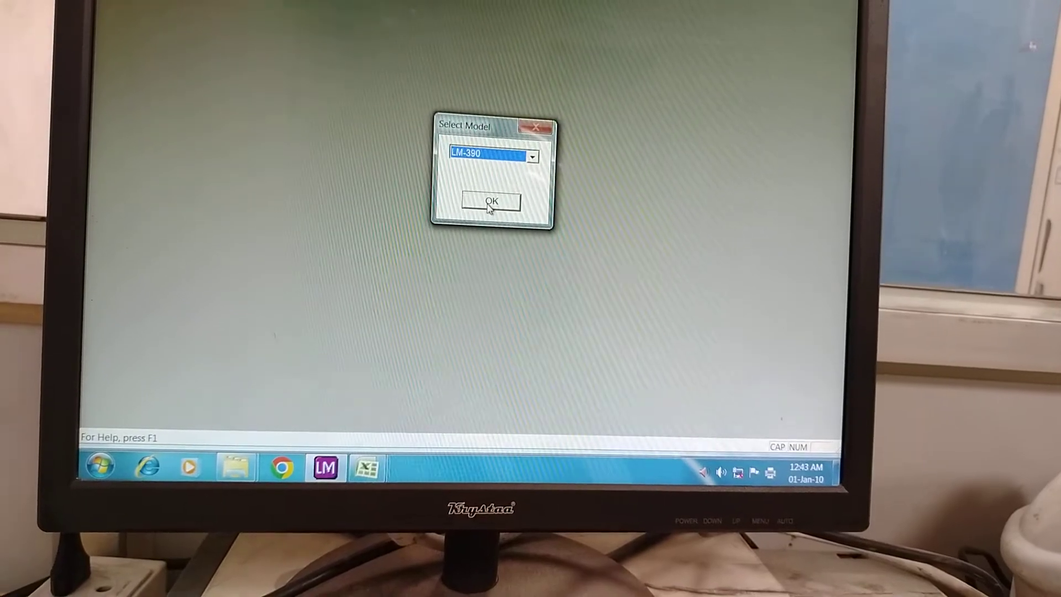
{"action": "left_click", "coordinate": [490, 201]}
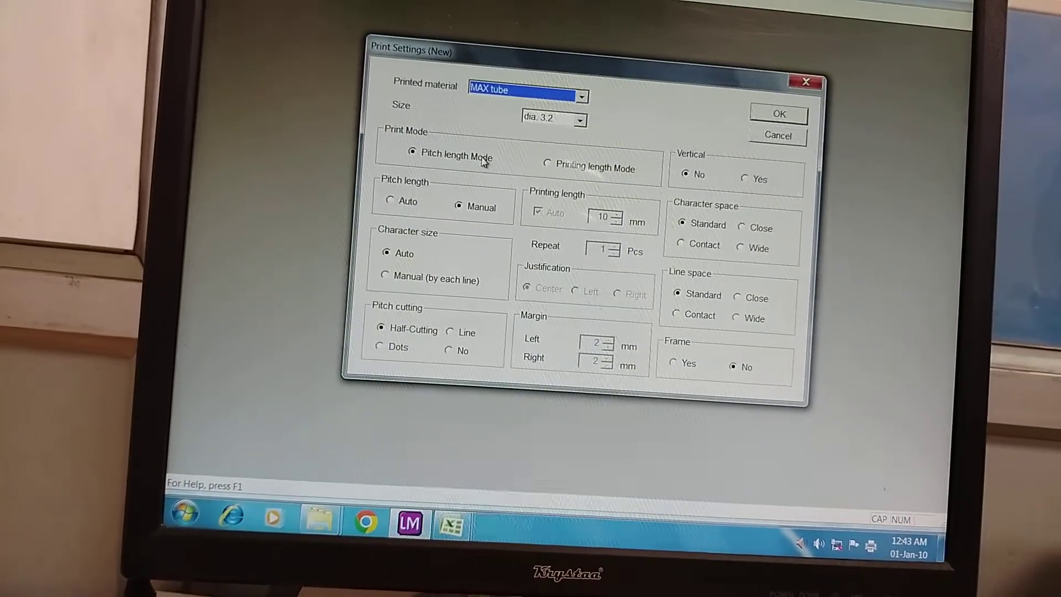
- Set pitch length to Auto and pitch cutting to Line for the MAX tube dia. 3.2 document
{"action": "left_click", "coordinate": [390, 200]}
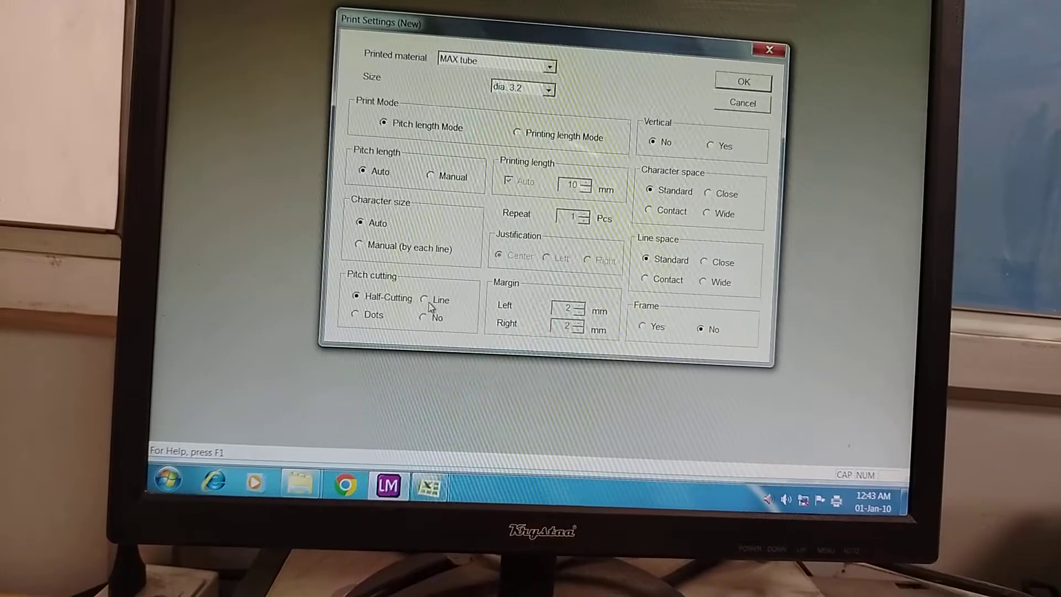
{"action": "left_click", "coordinate": [425, 300]}
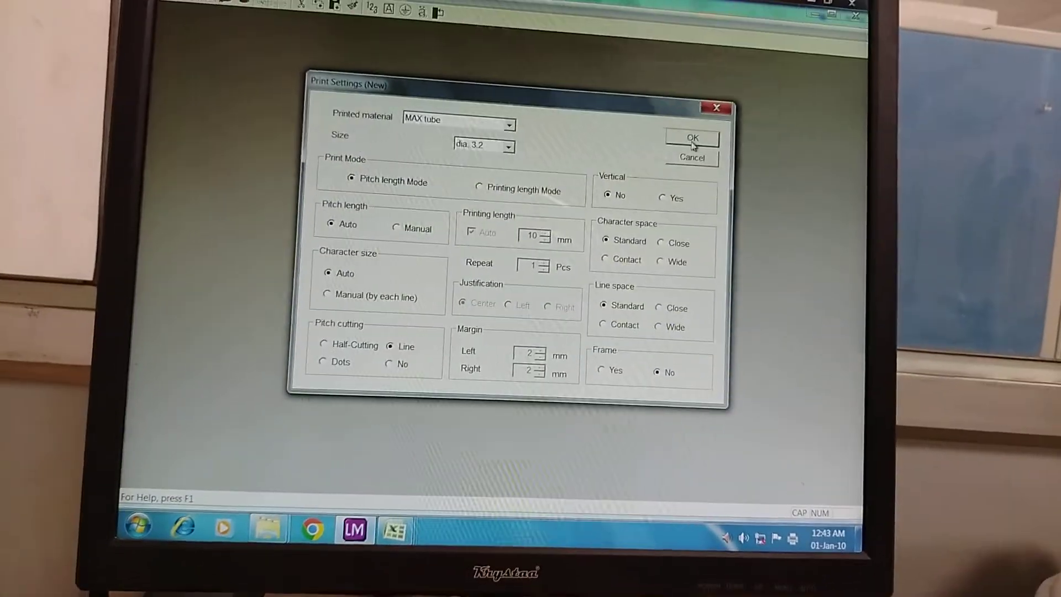
{"action": "left_click", "coordinate": [692, 138]}
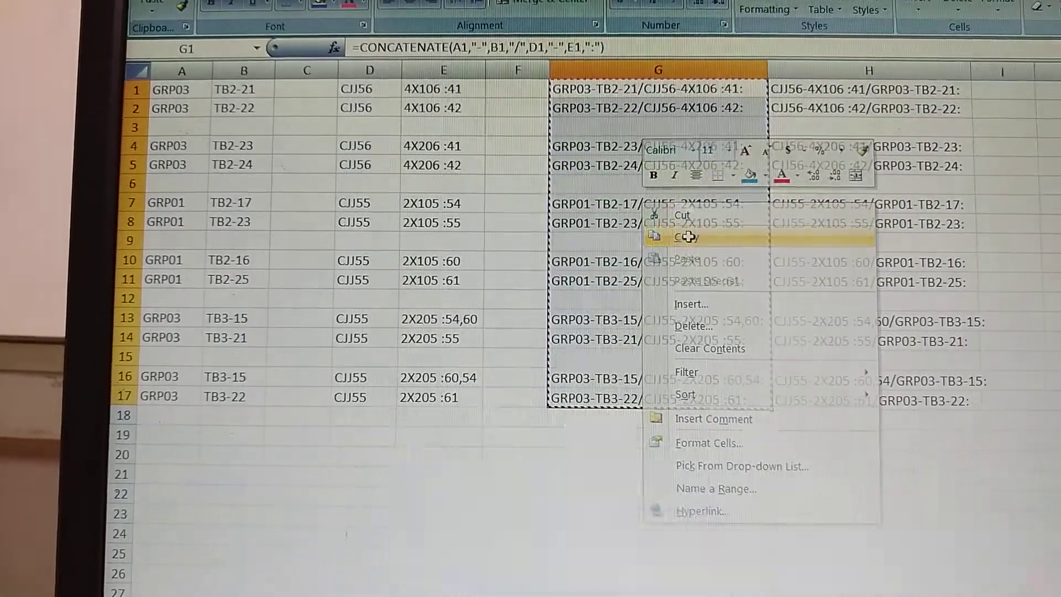
- Copy the combined label lines in G1:G17
{"action": "left_click", "coordinate": [684, 237]}
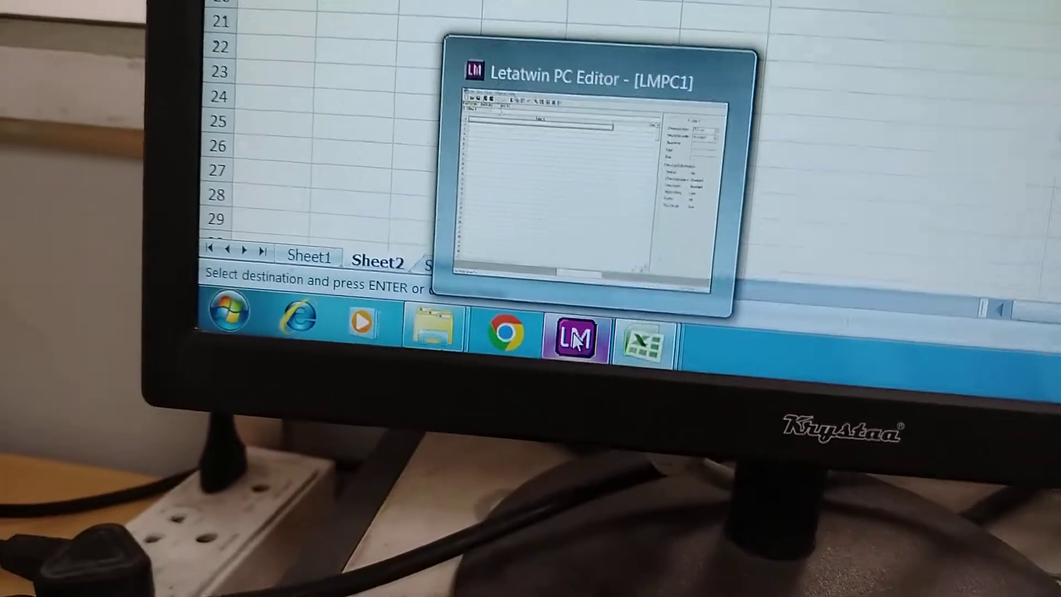
- Paste the copied label lines as plain text at line 1
{"action": "right_click", "coordinate": [358, 139]}
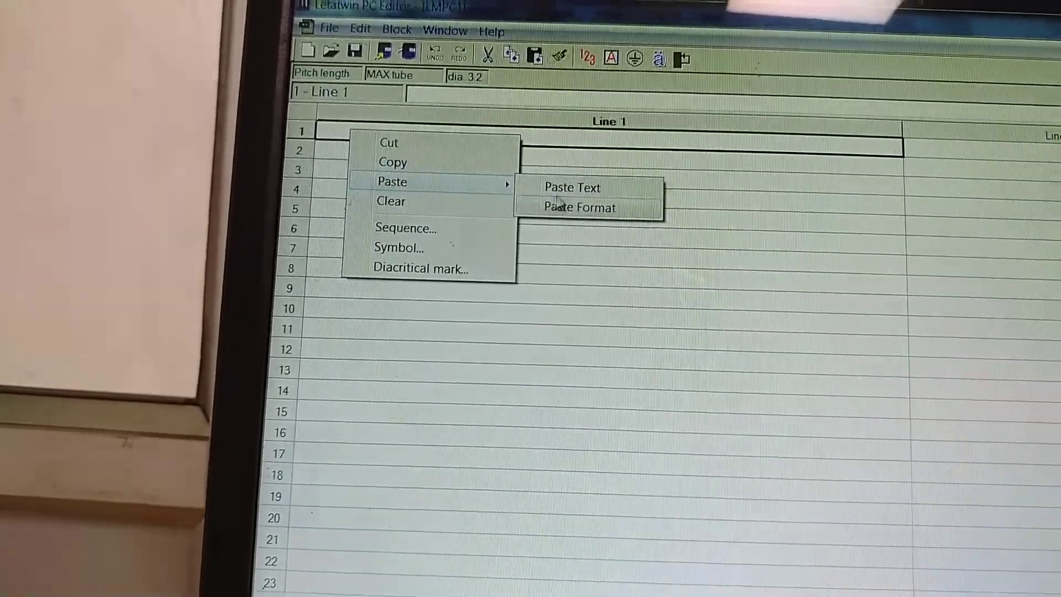
{"action": "left_click", "coordinate": [572, 187]}
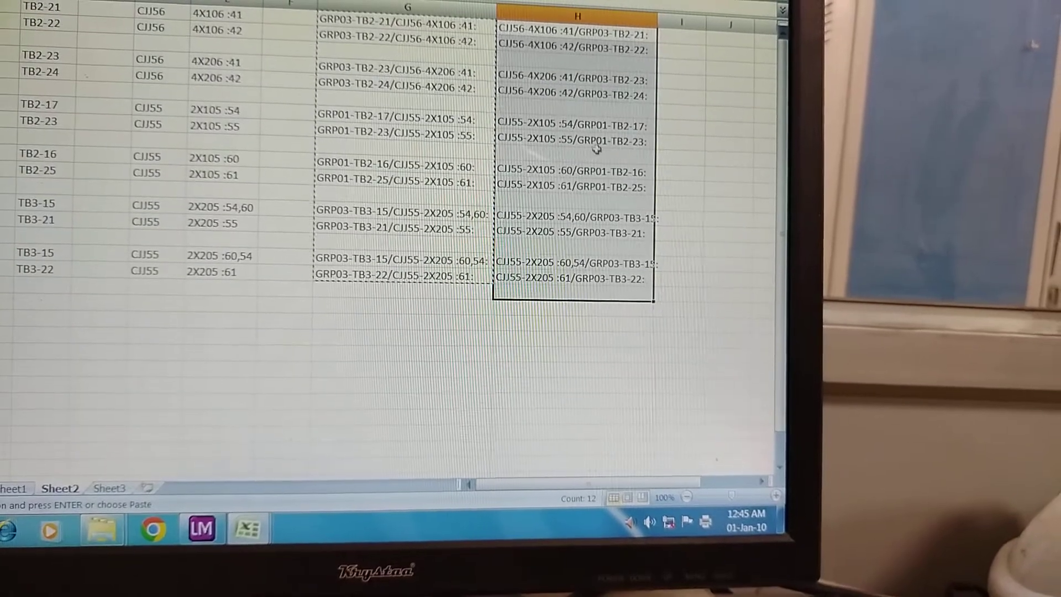
- Copy the reversed label lines in H1:H17 via the right-click menu
{"action": "right_click", "coordinate": [596, 148]}
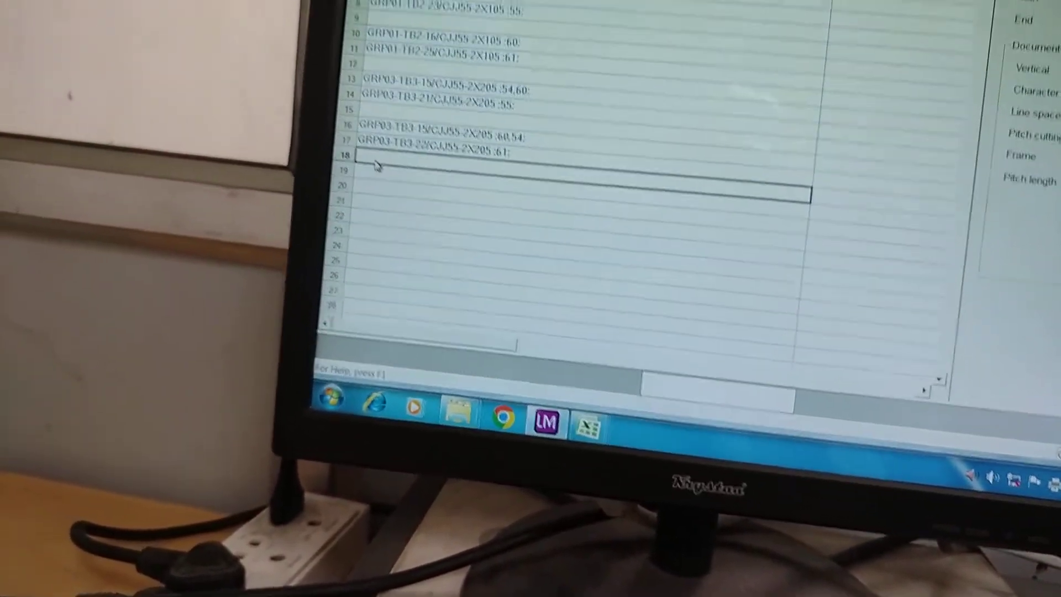
- Paste the column H lines as plain text starting at line 18
{"action": "right_click", "coordinate": [375, 167]}
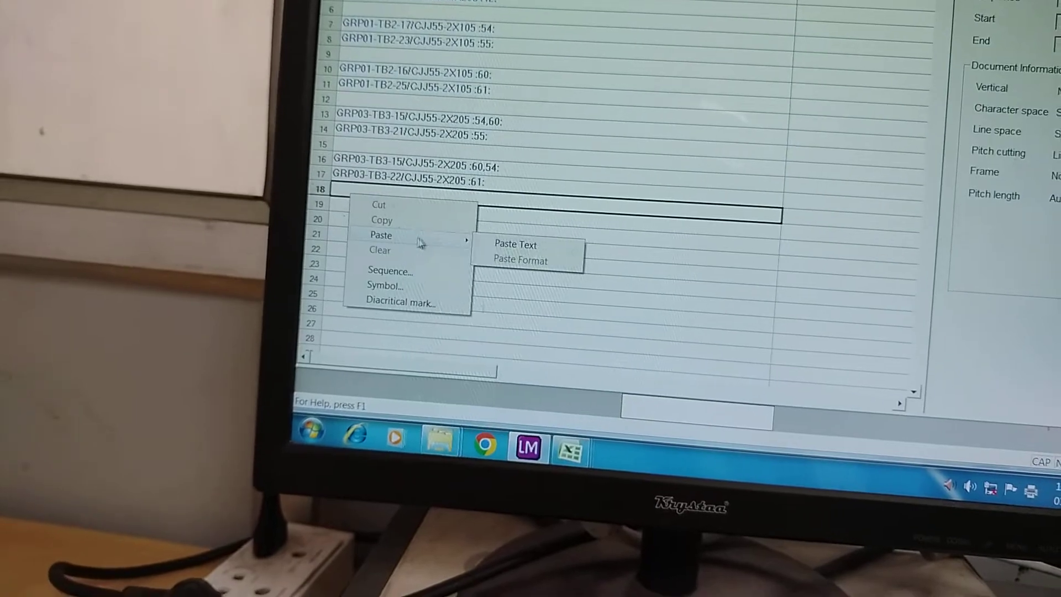
{"action": "left_click", "coordinate": [515, 244]}
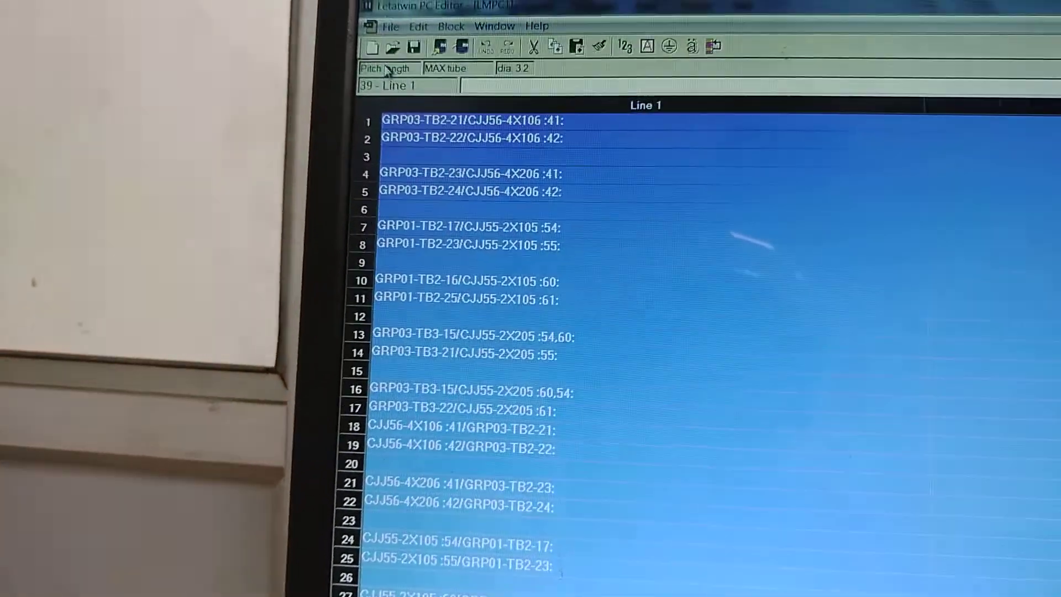
- Open the Print dialog from the File menu
{"action": "left_click", "coordinate": [390, 26]}
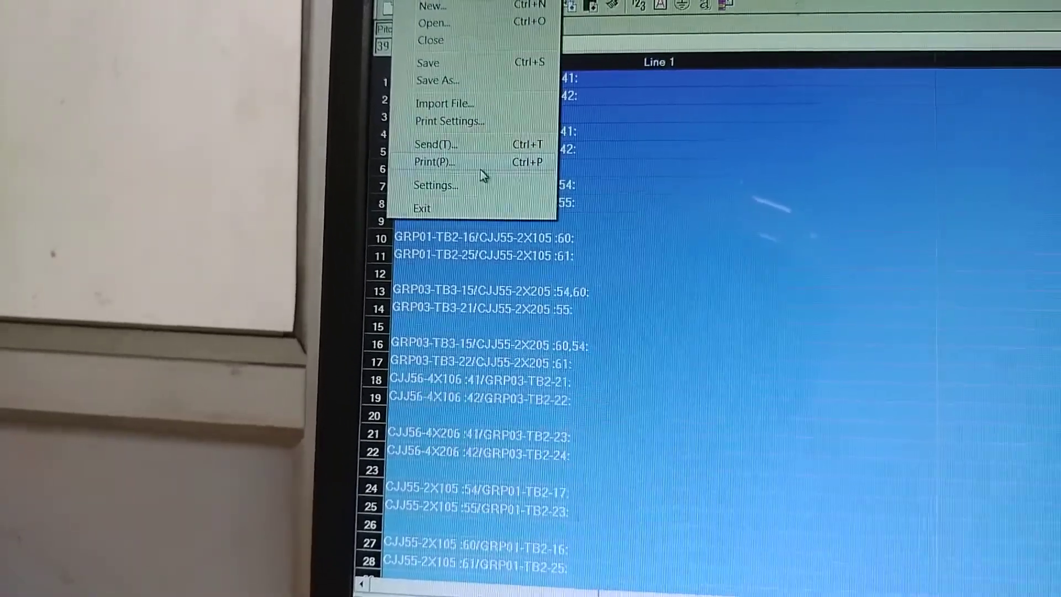
{"action": "left_click", "coordinate": [434, 161]}
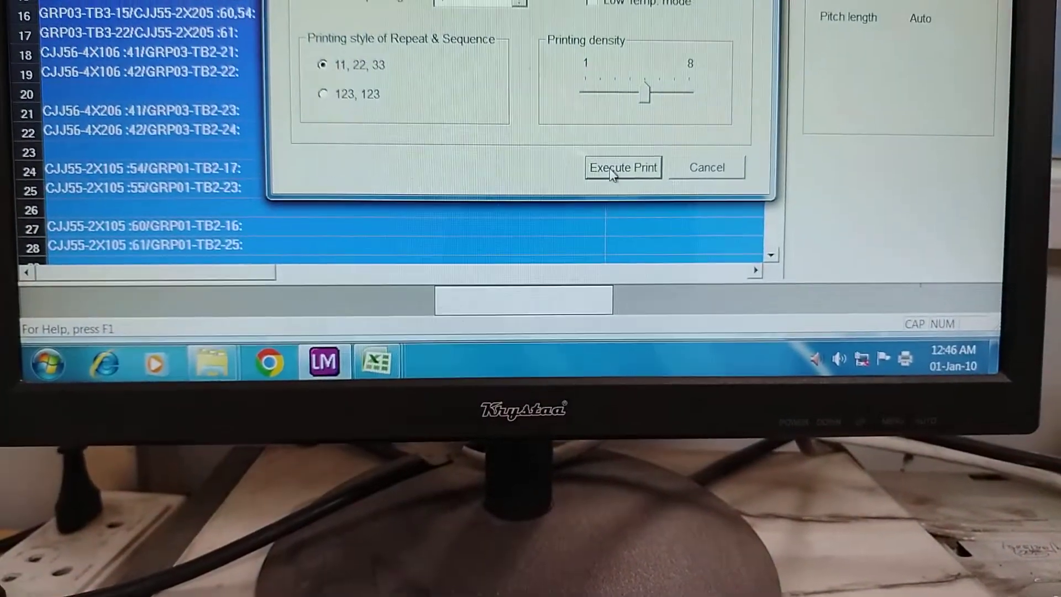
- Print all label lines, confirming PC connection mode and dismissing the Data sent notice
{"action": "left_click", "coordinate": [621, 167]}
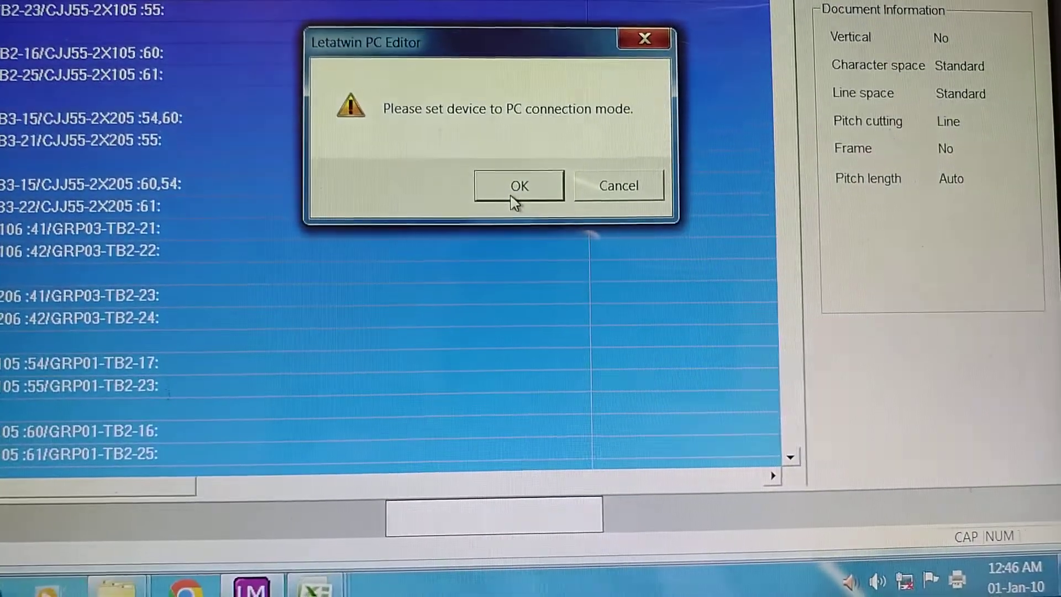
{"action": "left_click", "coordinate": [519, 186]}
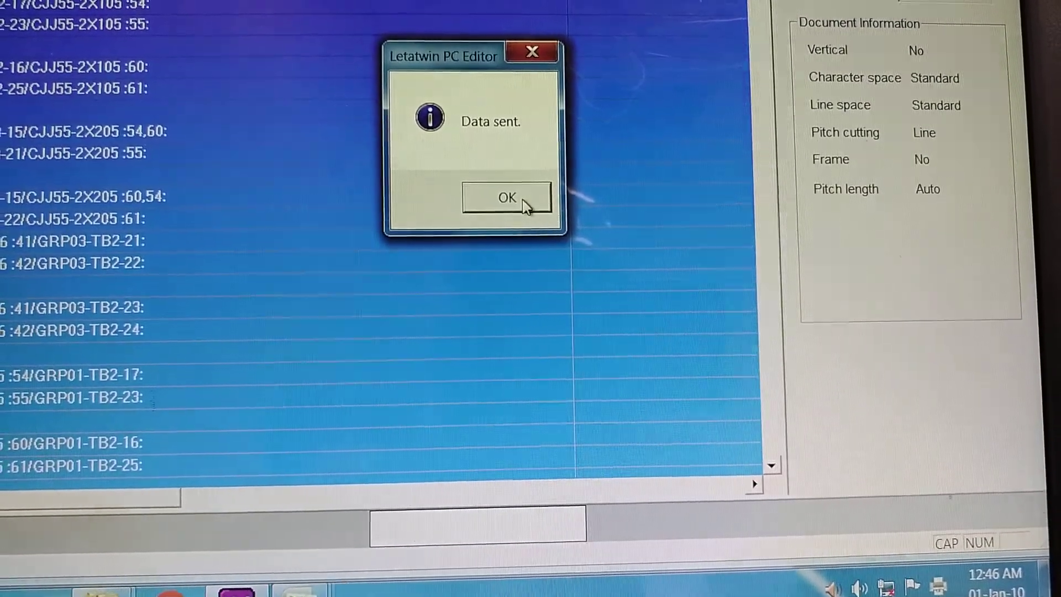
{"action": "left_click", "coordinate": [505, 197]}
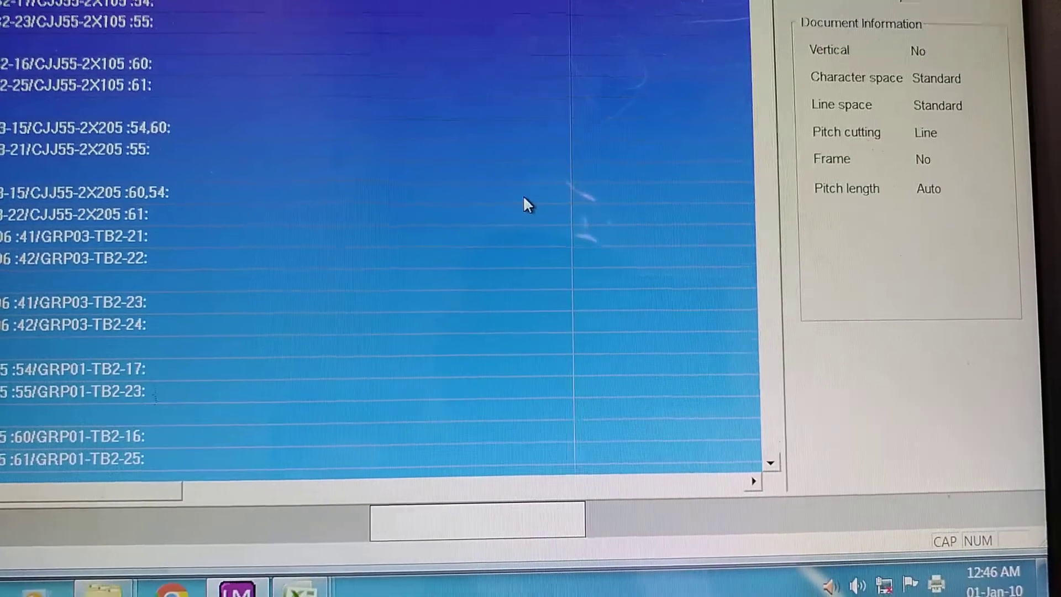